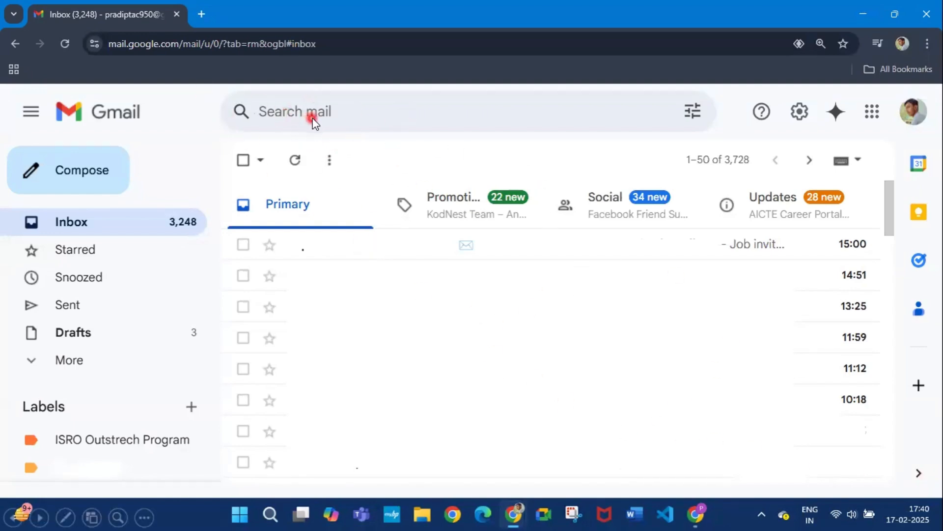
Search the Gmail mailbox for "isro" to find the ISRO online training programme email
{"action": "type", "text": "isro"}
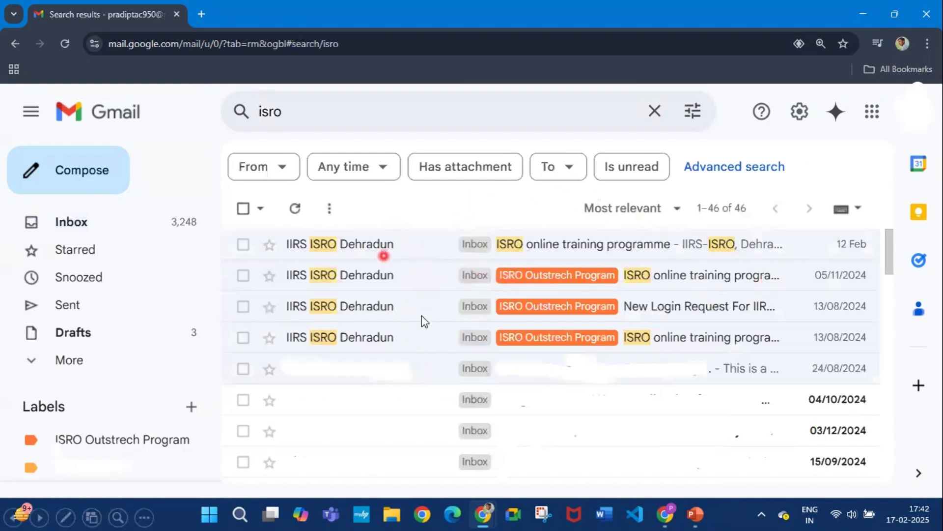
{"action": "mouse_move", "coordinate": [674, 269]}
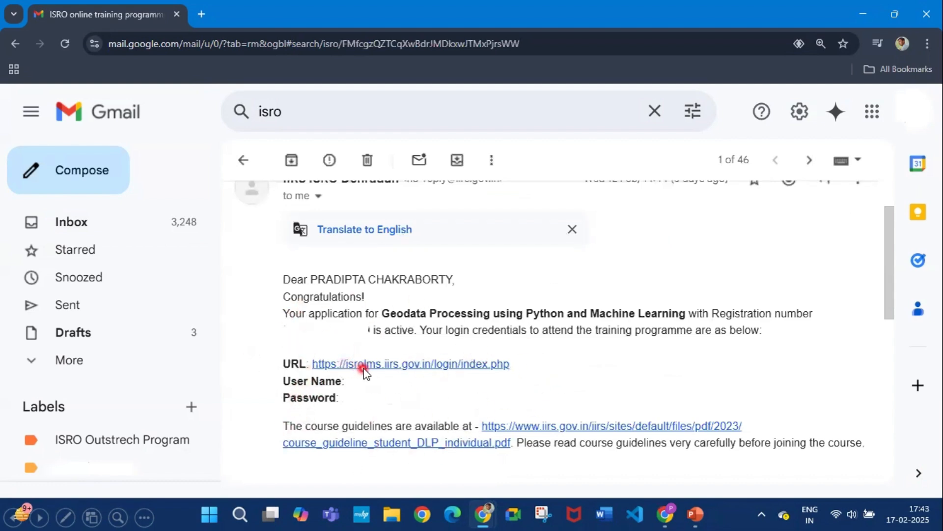
Follow the email's E-Class login link, log in, and reach My courses on the home page
{"action": "left_click", "coordinate": [409, 363]}
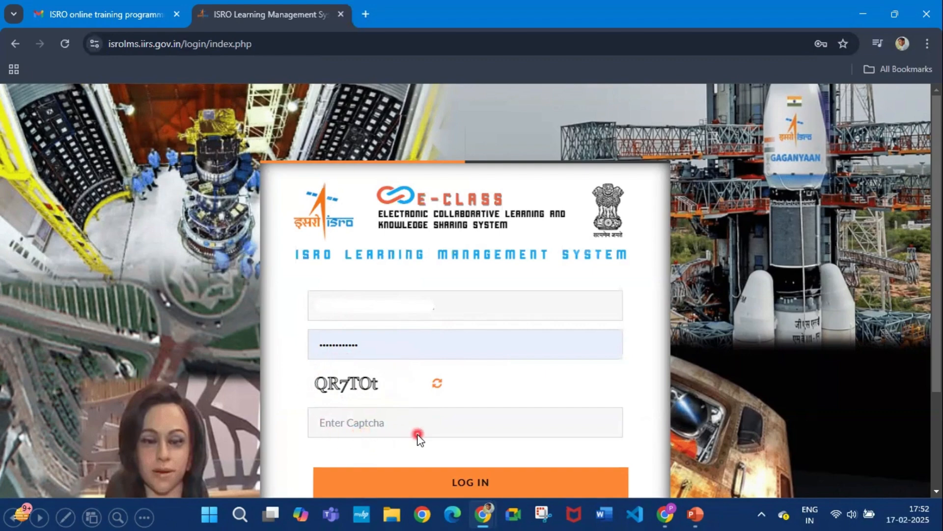
{"action": "scroll", "scroll_direction": "down", "scroll_amount": 3}
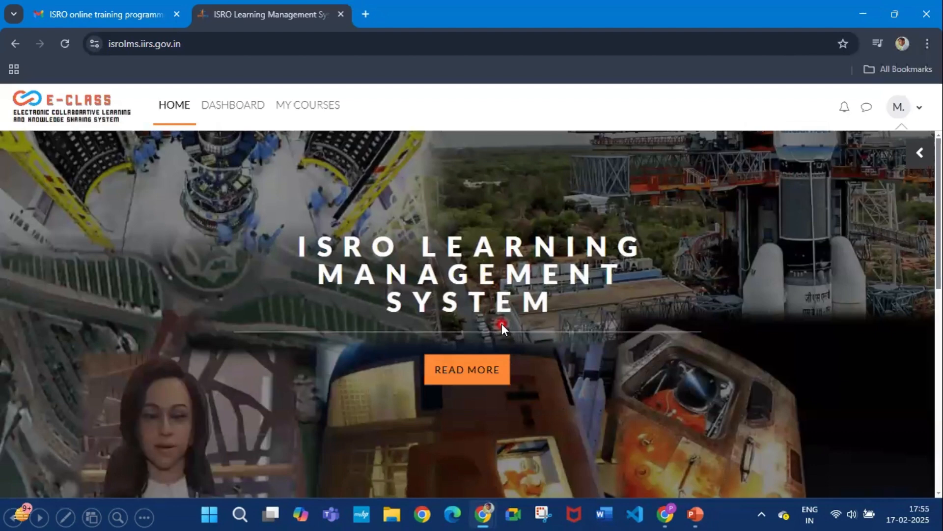
{"action": "mouse_move", "coordinate": [737, 414]}
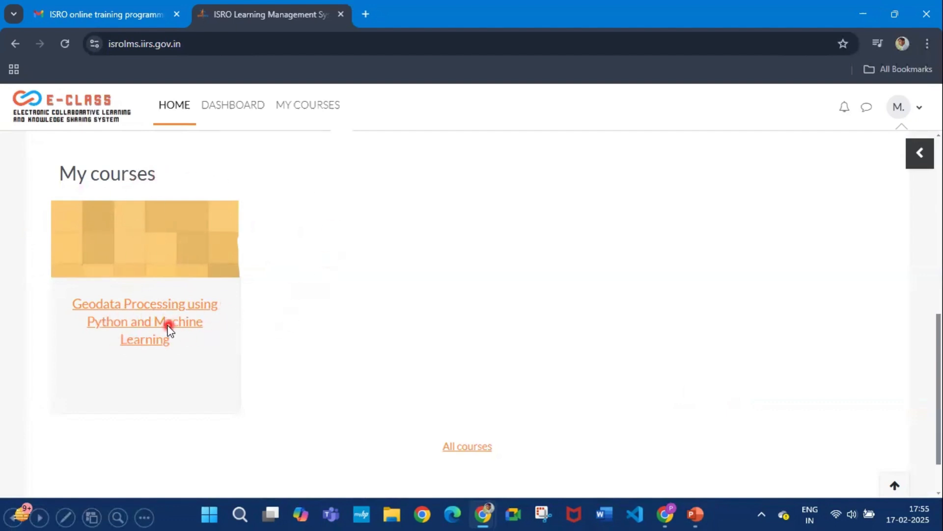
Enter the Geodata Processing using Python and Machine Learning course and mark its Schedule file as done
{"action": "left_click", "coordinate": [145, 321]}
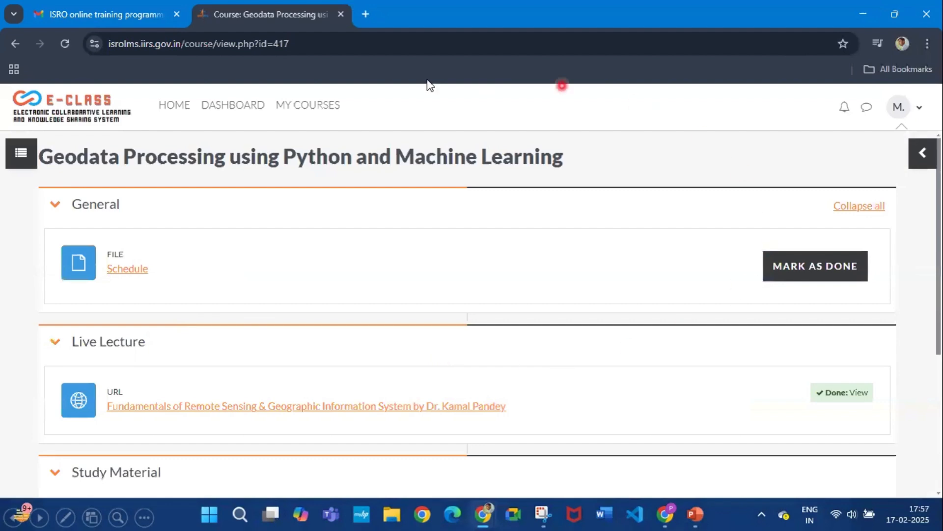
{"action": "mouse_move", "coordinate": [593, 12]}
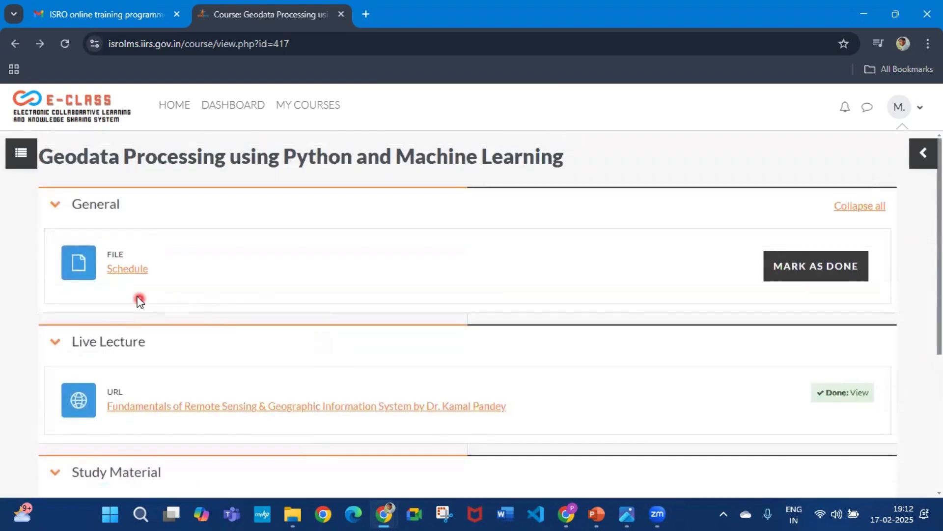
{"action": "mouse_move", "coordinate": [631, 351]}
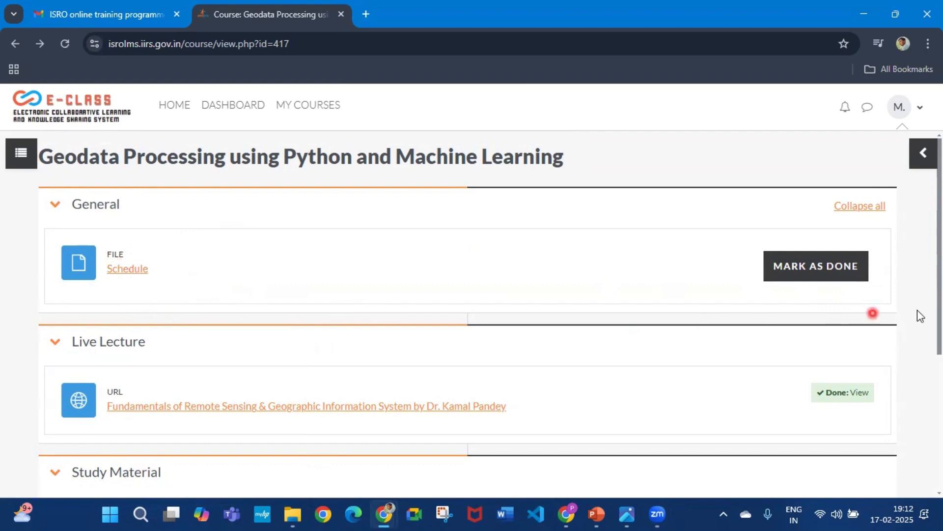
{"action": "left_click", "coordinate": [815, 265]}
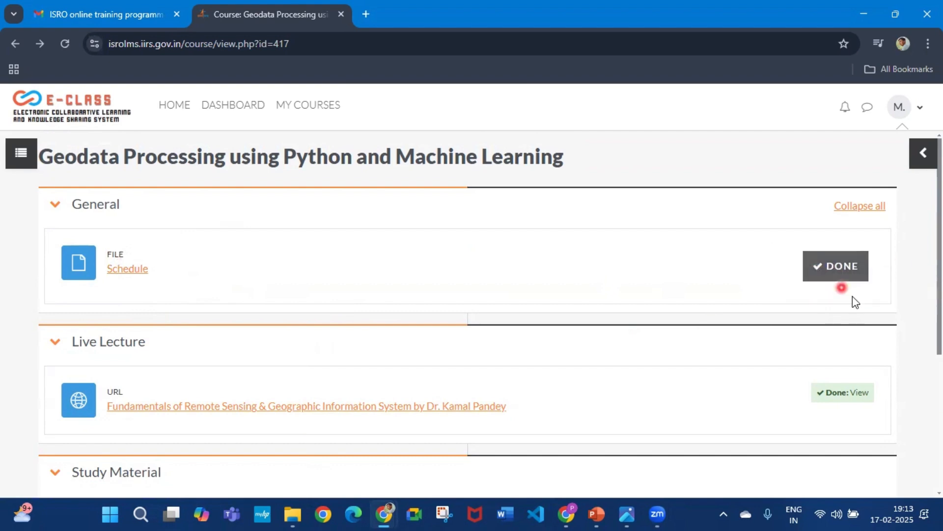
{"action": "scroll", "scroll_direction": "down", "scroll_amount": 3}
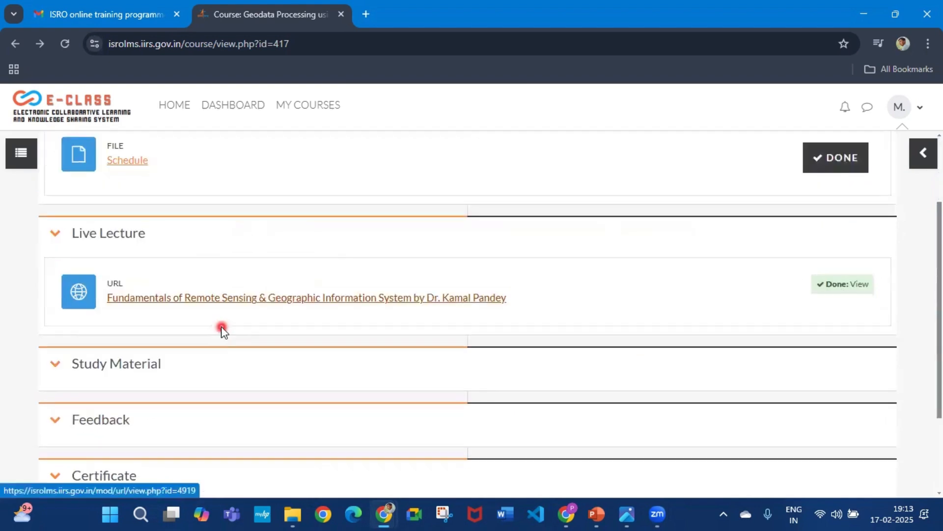
{"action": "mouse_move", "coordinate": [485, 304]}
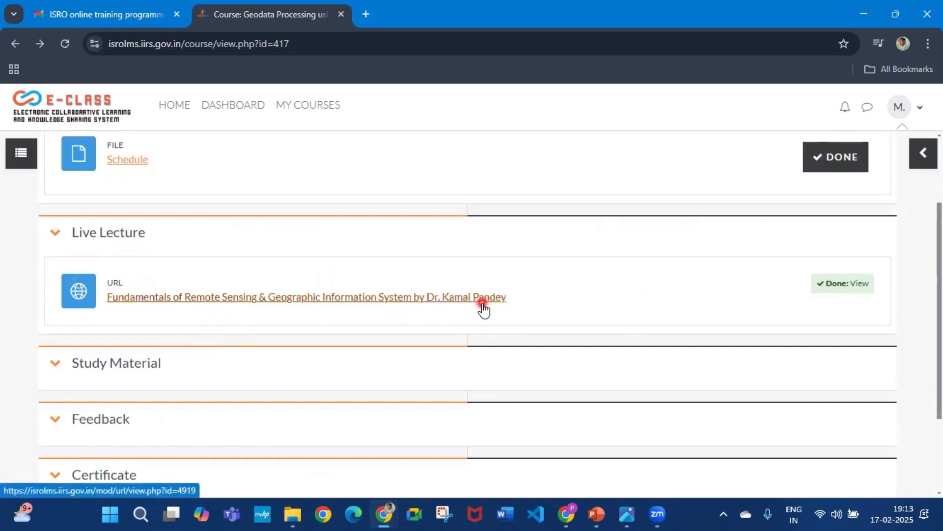
{"action": "scroll", "scroll_direction": "down", "scroll_amount": 3}
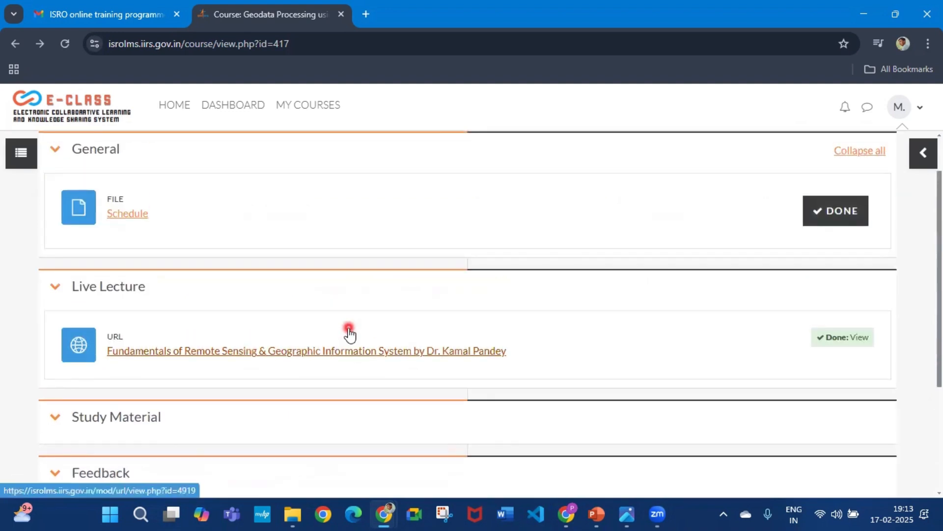
{"action": "scroll", "scroll_direction": "down", "scroll_amount": 3}
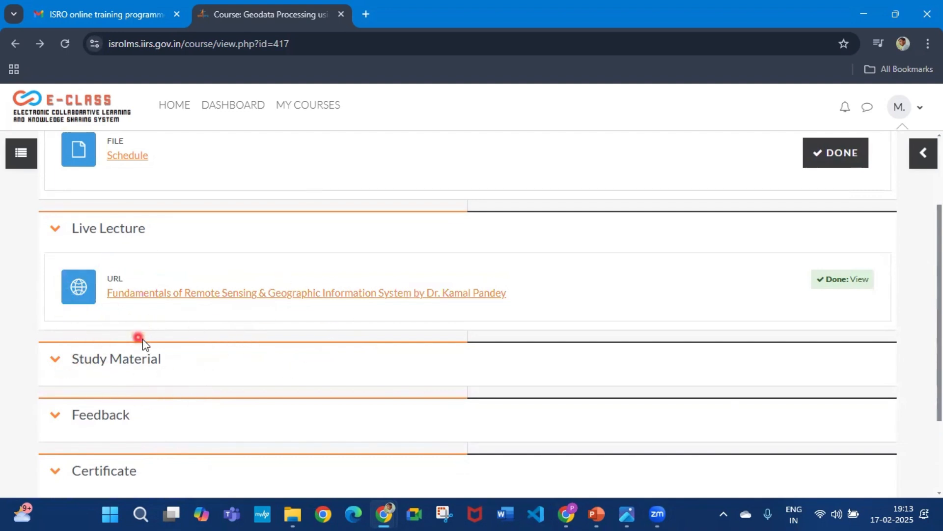
{"action": "mouse_move", "coordinate": [351, 349]}
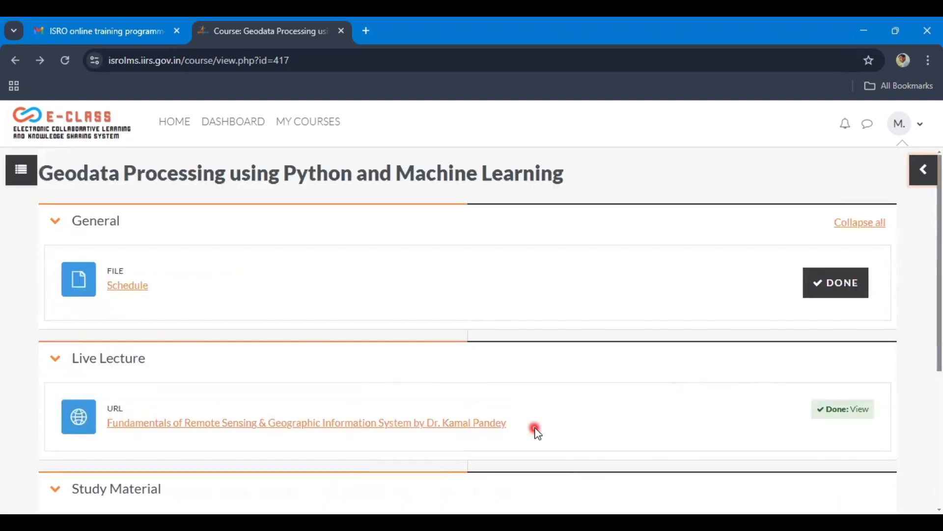
{"action": "scroll", "scroll_direction": "down", "scroll_amount": 3}
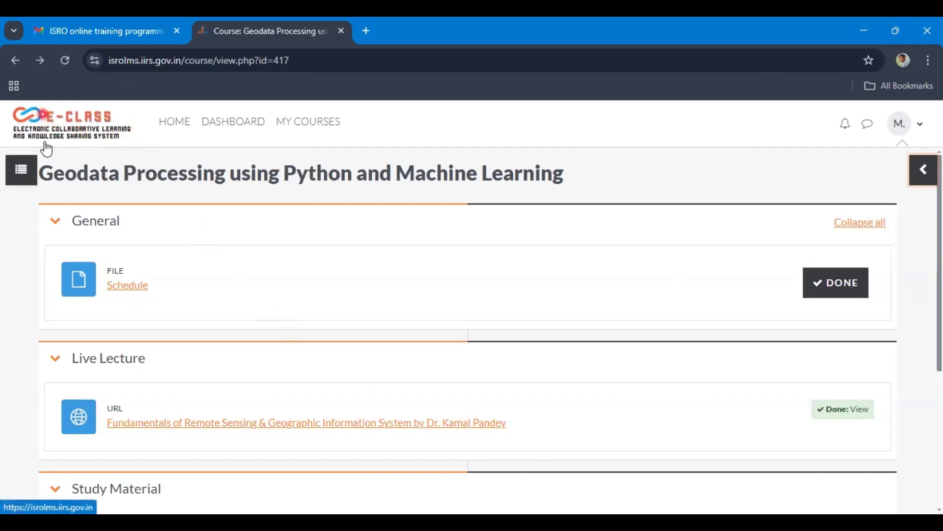
{"action": "scroll", "scroll_direction": "down", "scroll_amount": 3}
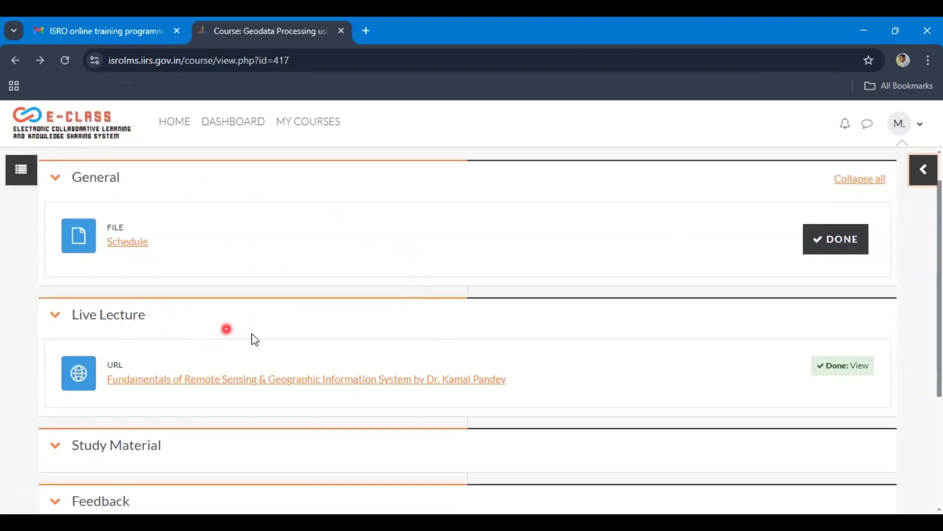
{"action": "scroll", "scroll_direction": "down", "scroll_amount": 3}
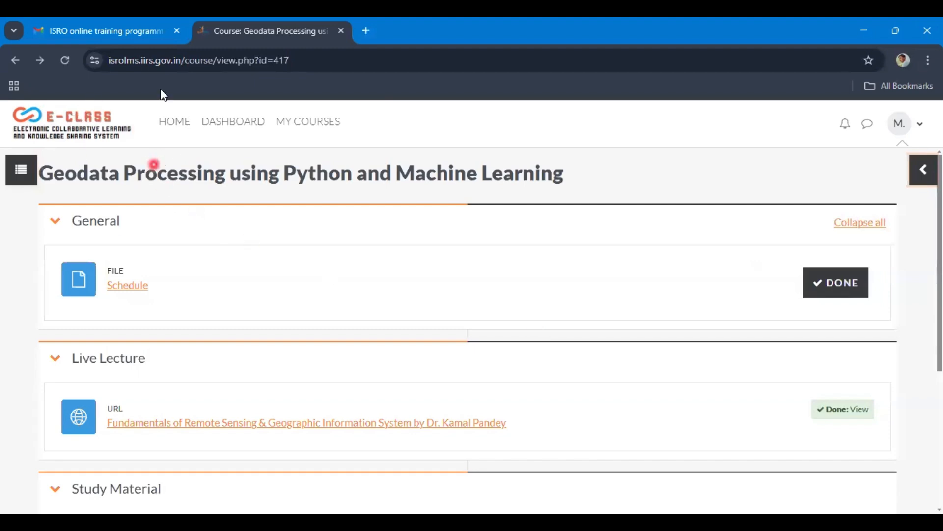
{"action": "scroll", "scroll_direction": "down", "scroll_amount": 3}
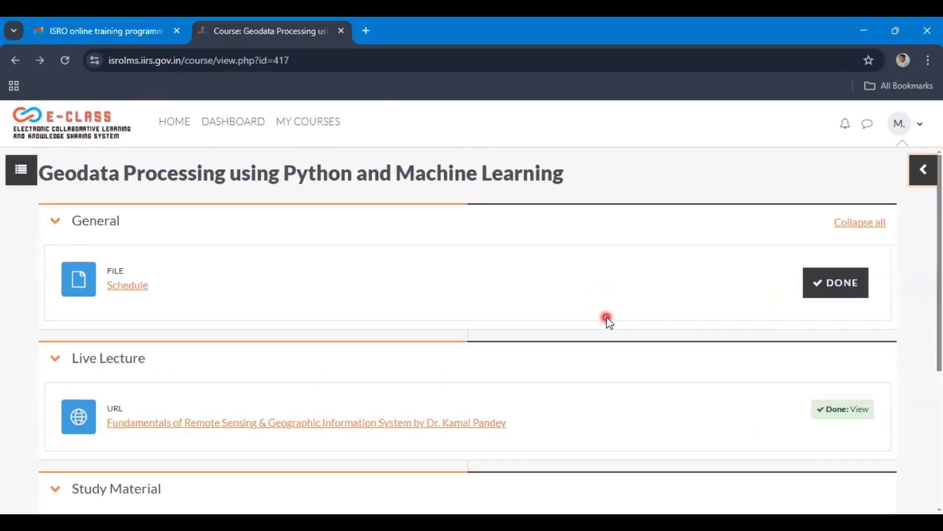
{"action": "mouse_move", "coordinate": [899, 168]}
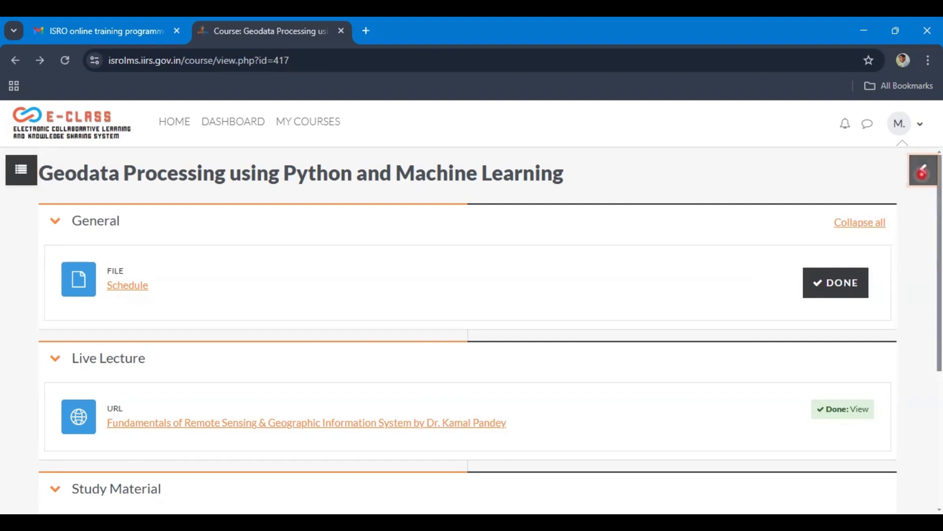
Reveal the block drawer with course dedication 3 hours 2 mins and start the Fundamentals of Remote Sensing lecture
{"action": "left_click", "coordinate": [923, 170]}
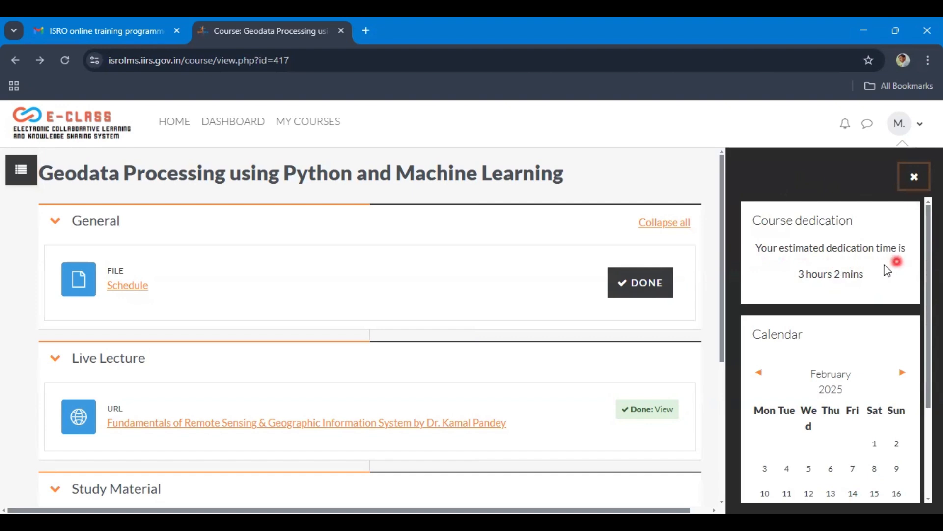
{"action": "mouse_move", "coordinate": [872, 283]}
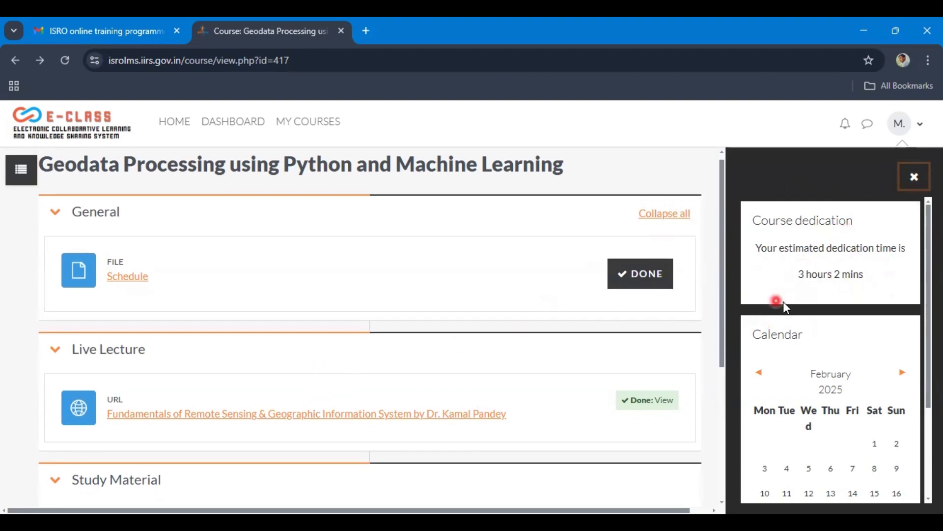
{"action": "scroll", "scroll_direction": "down", "scroll_amount": 3}
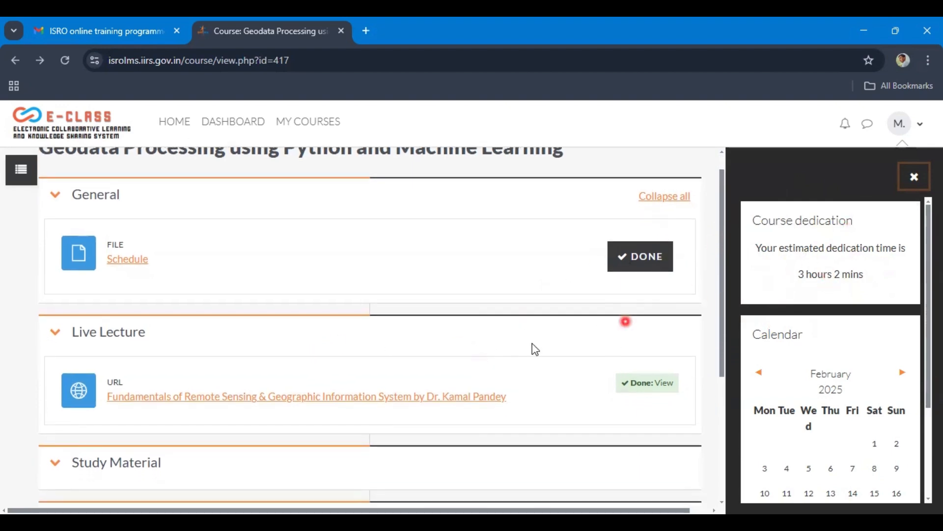
{"action": "left_click", "coordinate": [306, 396]}
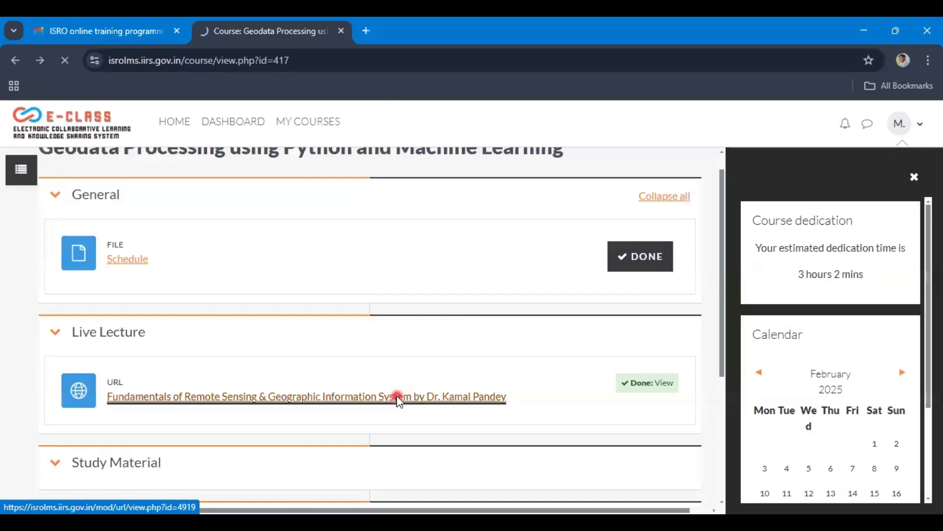
Play the Fundamentals of Remote Sensing video, skip ahead to about 30:33, and return to the course page
{"action": "left_click", "coordinate": [306, 396]}
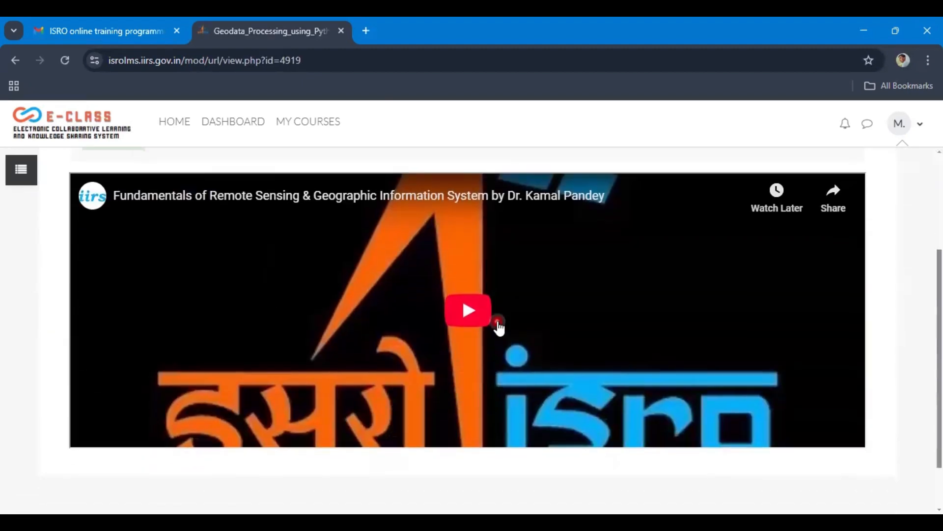
{"action": "left_click", "coordinate": [468, 310]}
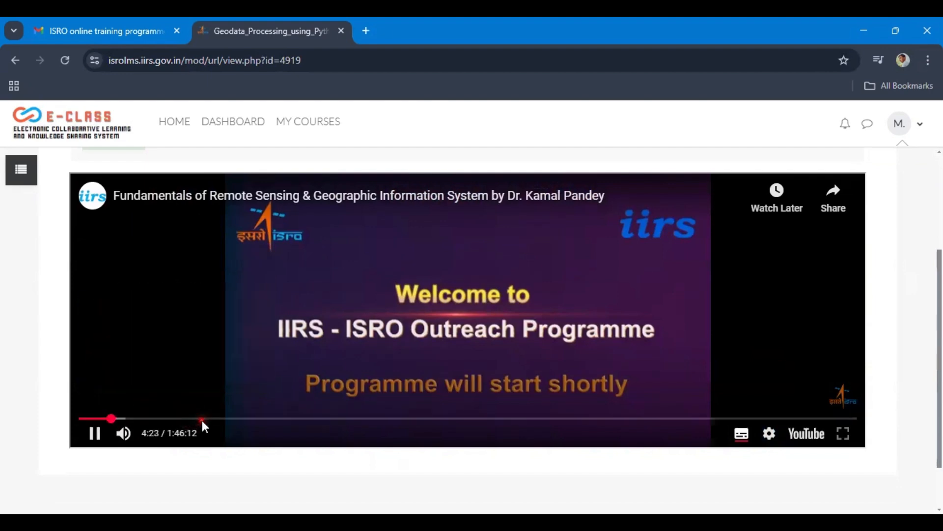
{"action": "left_click_drag", "start_coordinate": [111, 418], "coordinate": [208, 419]}
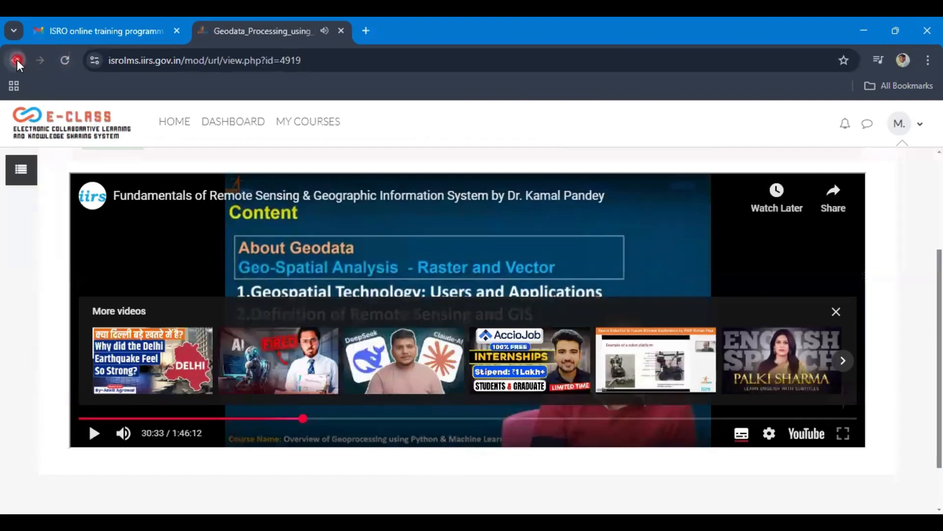
{"action": "left_click", "coordinate": [16, 60]}
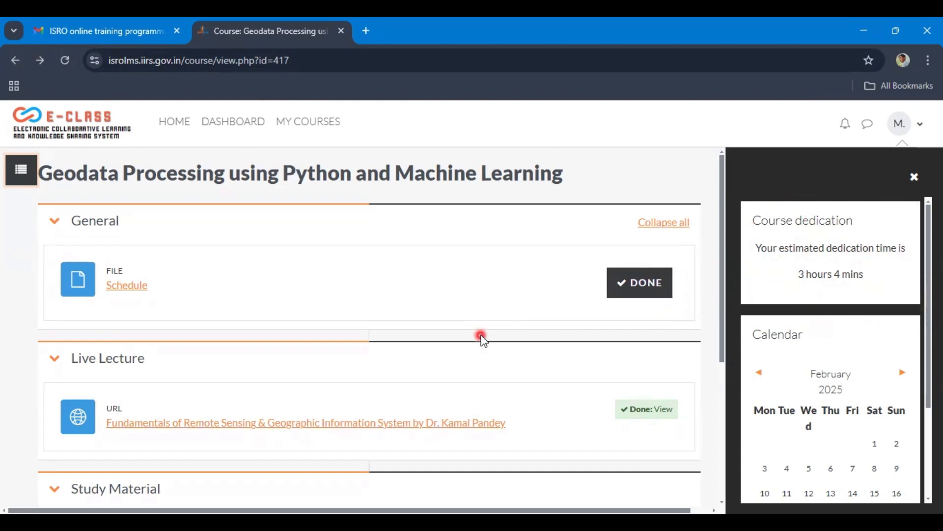
{"action": "mouse_move", "coordinate": [535, 363]}
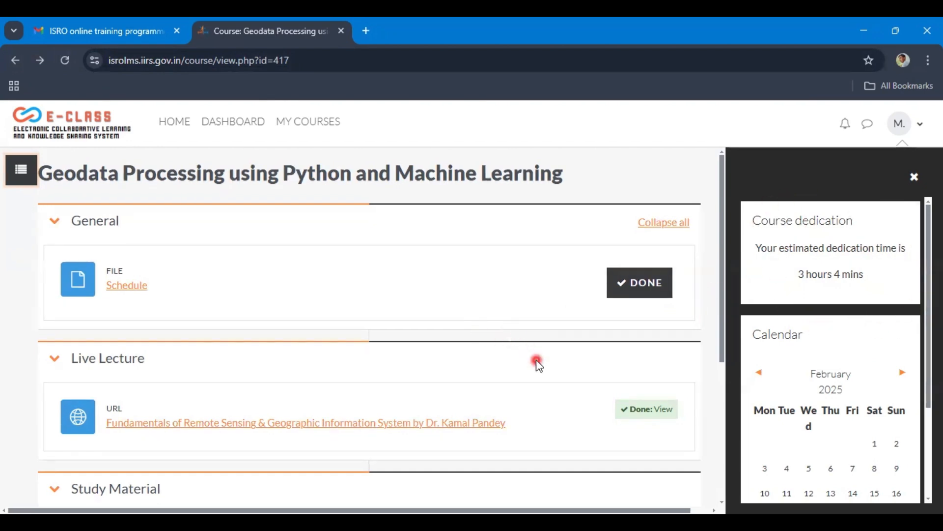
Review the course page down to its Study Material, Feedback and Certificate sections, dedication now 3 hours 4 mins
{"action": "scroll", "scroll_direction": "down", "scroll_amount": 3}
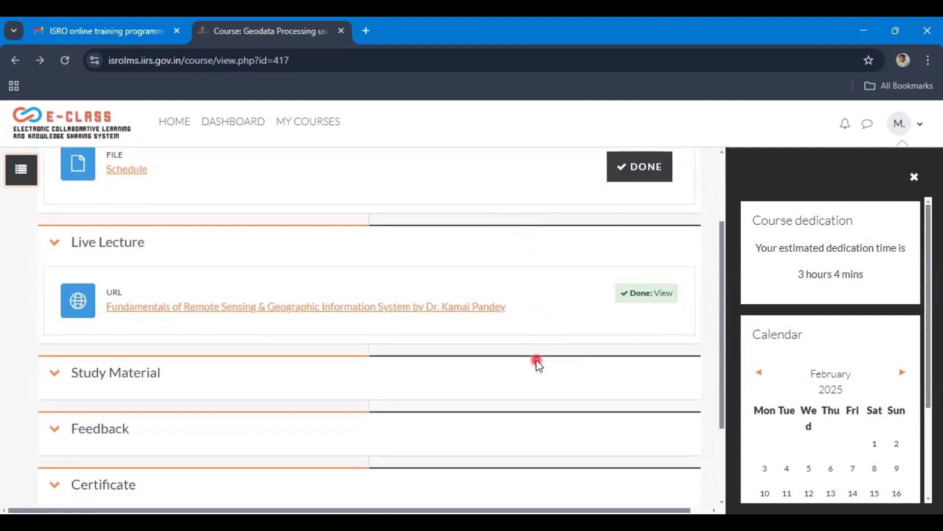
{"action": "scroll", "scroll_direction": "up", "scroll_amount": 3}
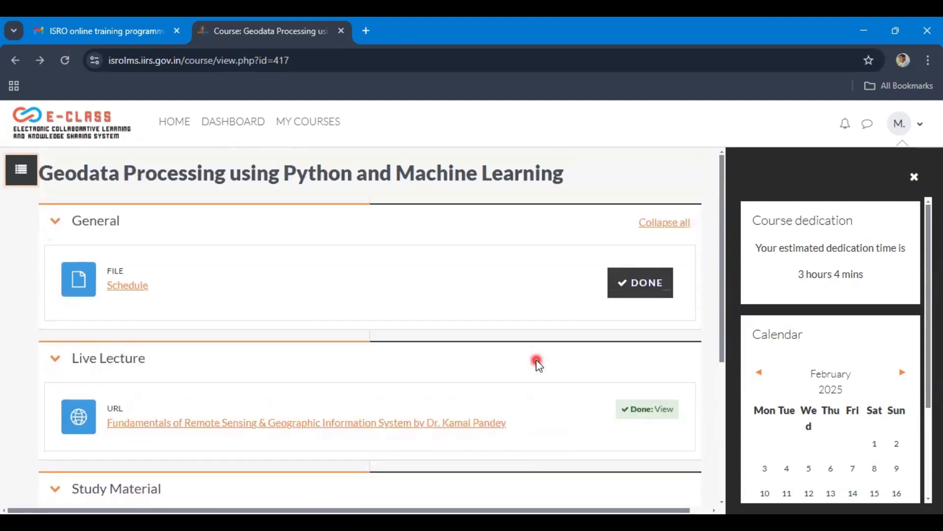
{"action": "scroll", "scroll_direction": "down", "scroll_amount": 3}
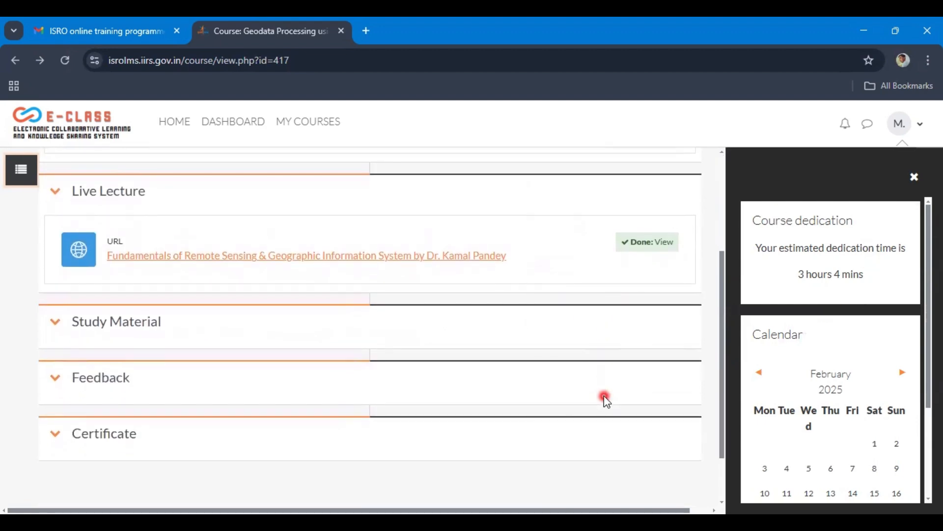
{"action": "mouse_move", "coordinate": [637, 413]}
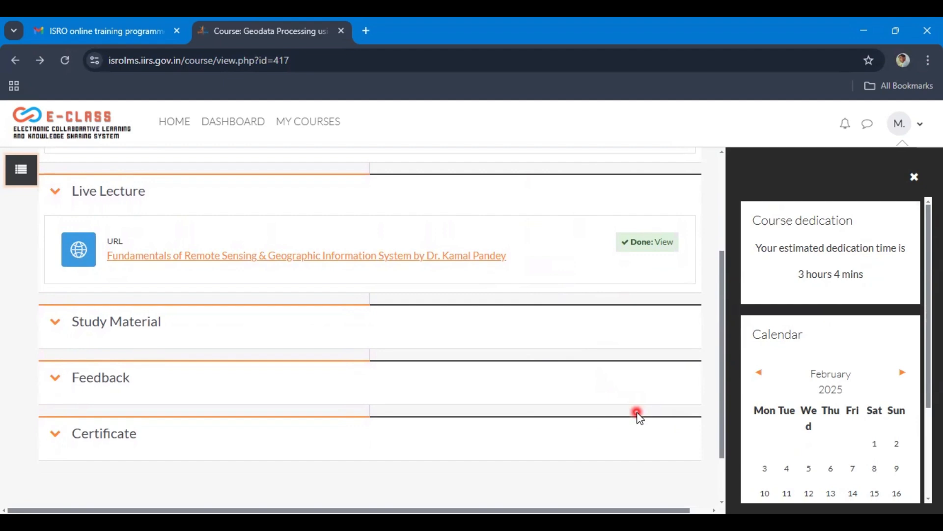
{"action": "scroll", "scroll_direction": "down", "scroll_amount": 3}
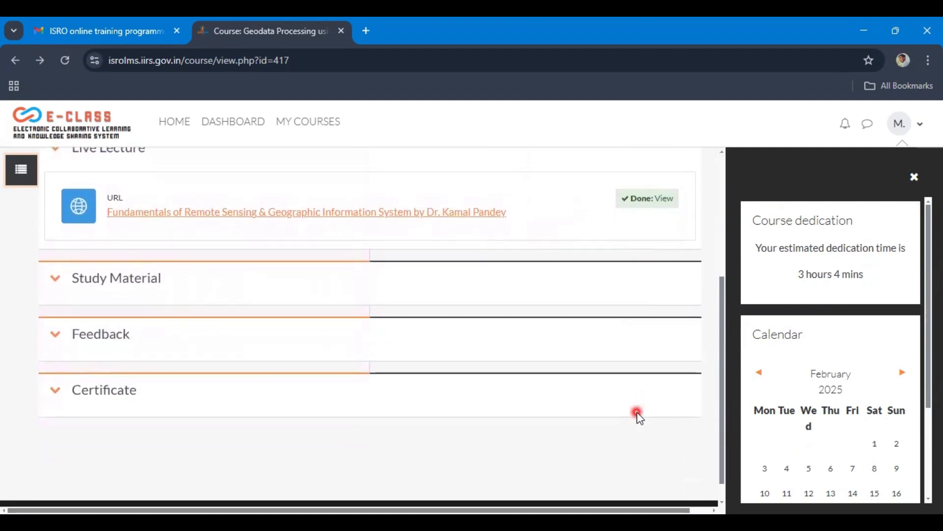